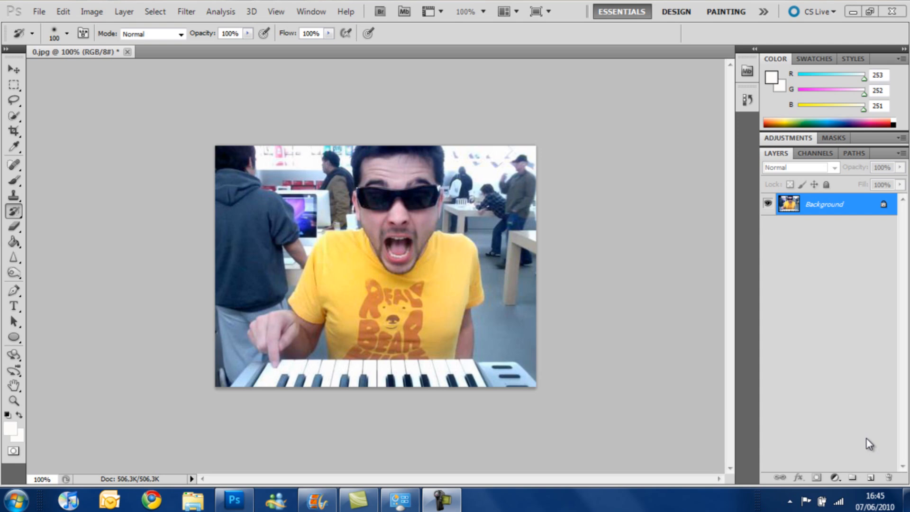
mouse_move(553, 284)
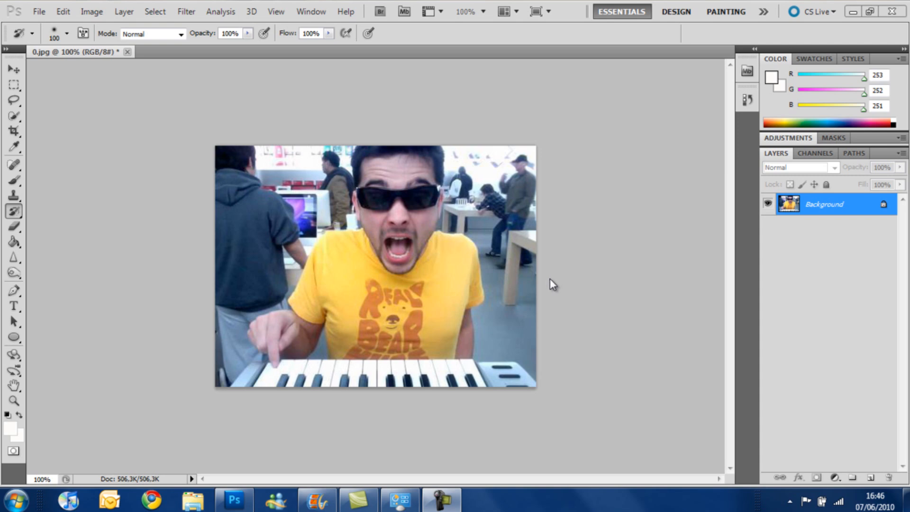
mouse_move(459, 177)
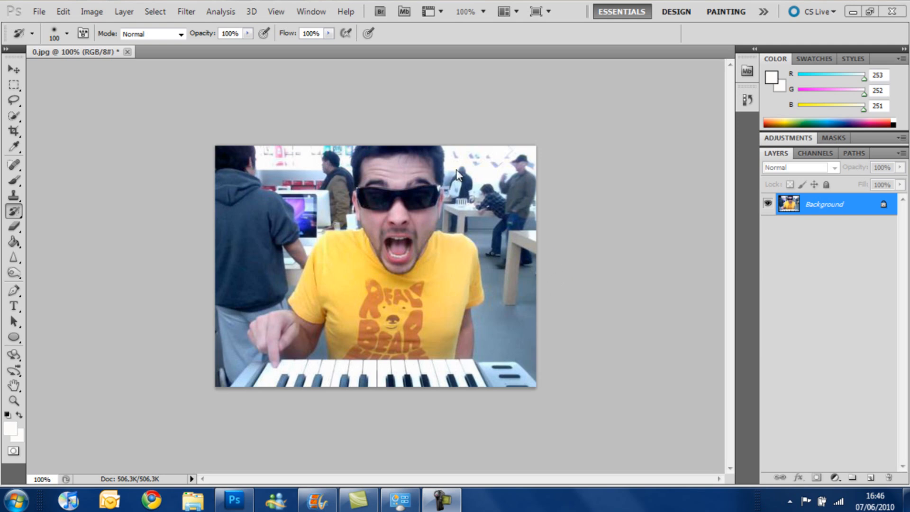
mouse_move(544, 264)
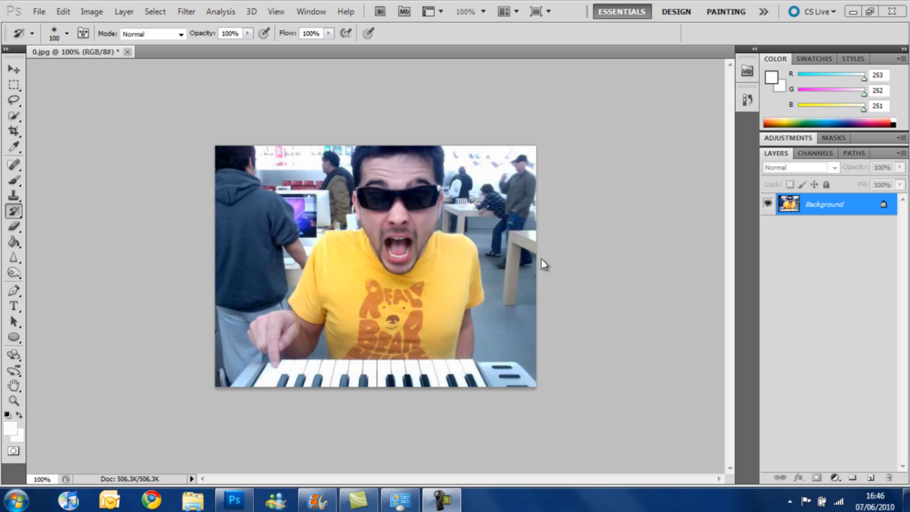
mouse_move(437, 273)
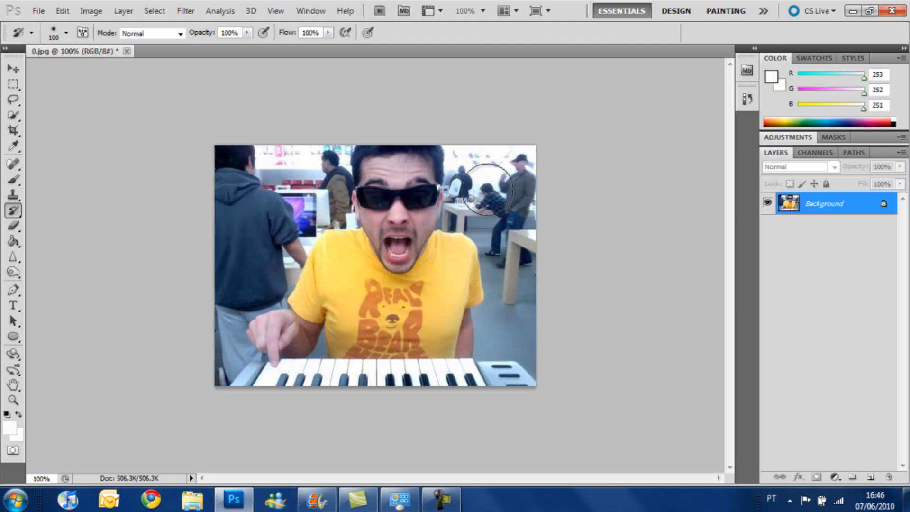
mouse_move(391, 392)
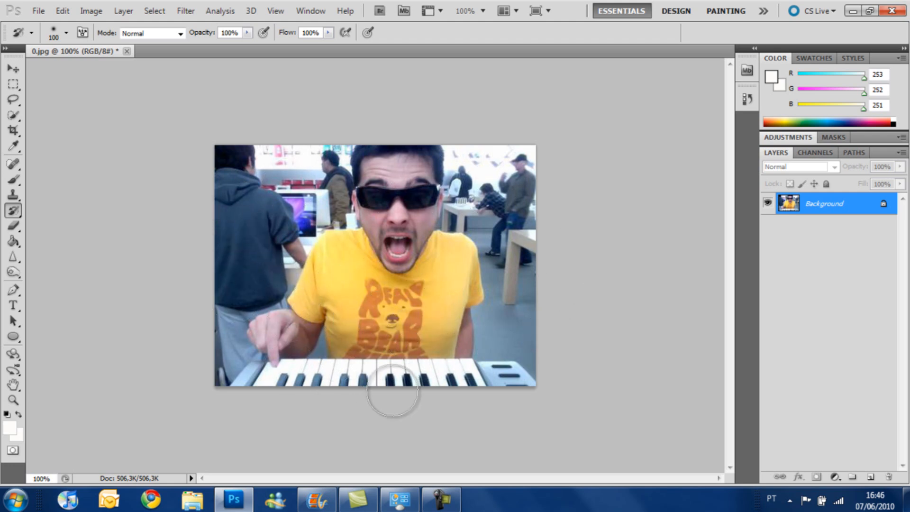
mouse_move(497, 366)
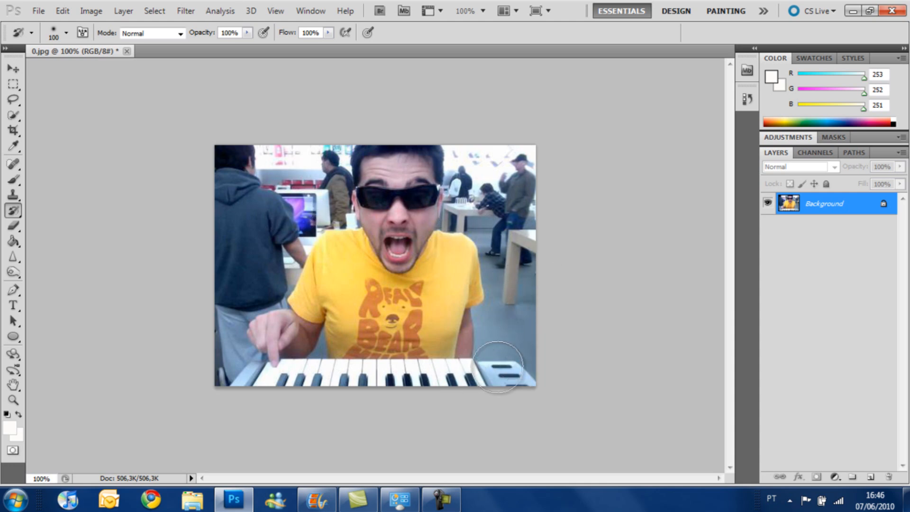
mouse_move(367, 358)
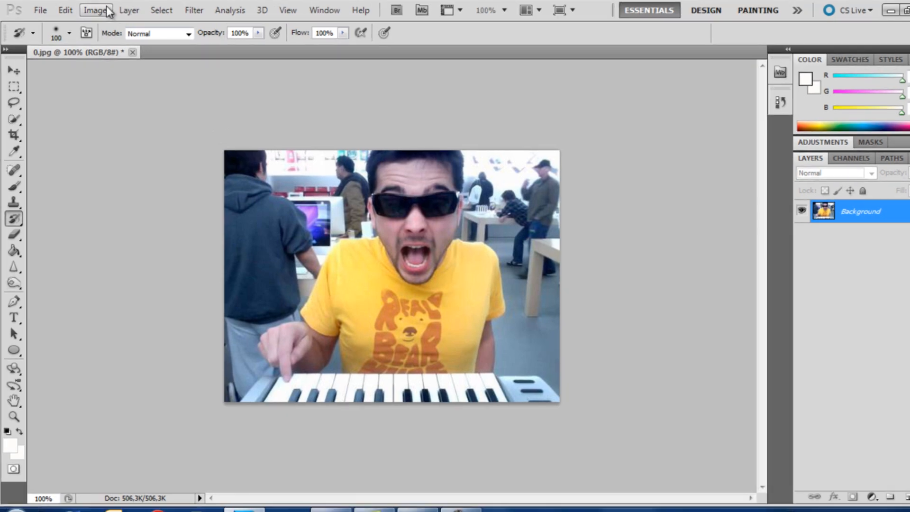
Bring up the Hue/Saturation adjustment from Image > Adjustments.
left_click(93, 10)
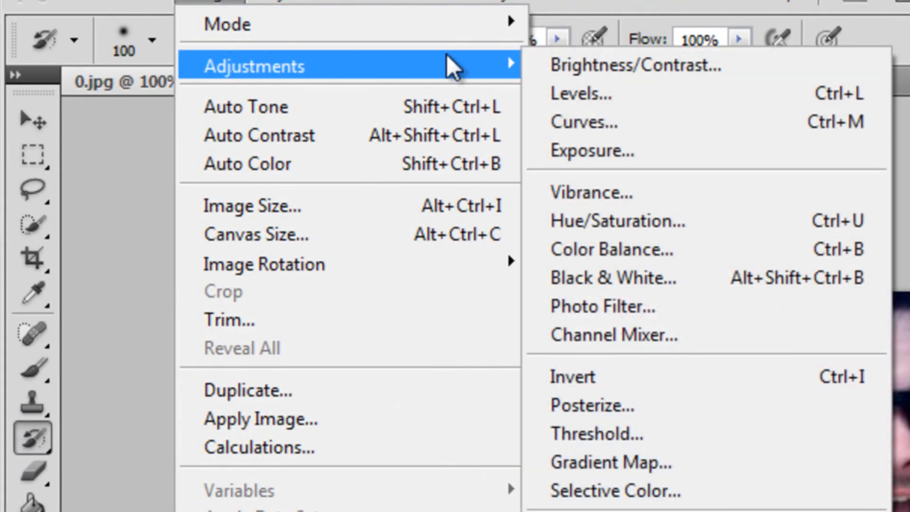
left_click(616, 221)
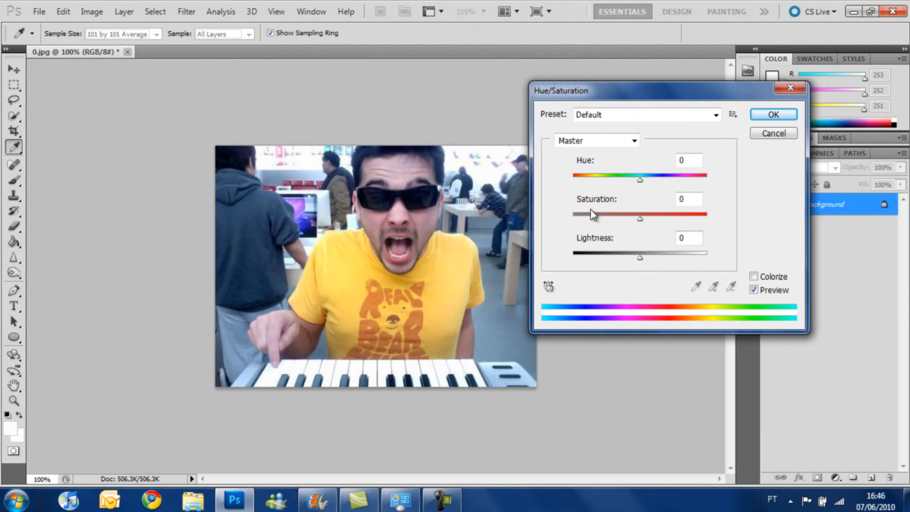
mouse_move(557, 207)
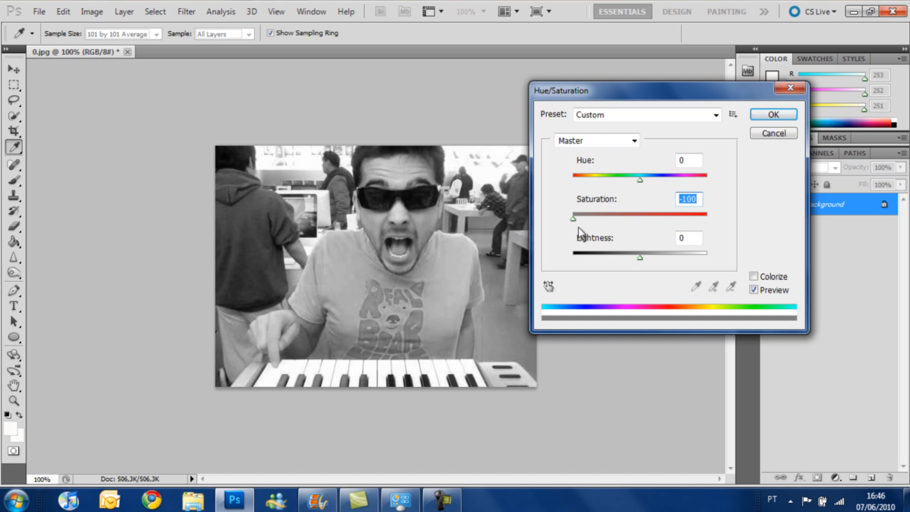
mouse_move(783, 116)
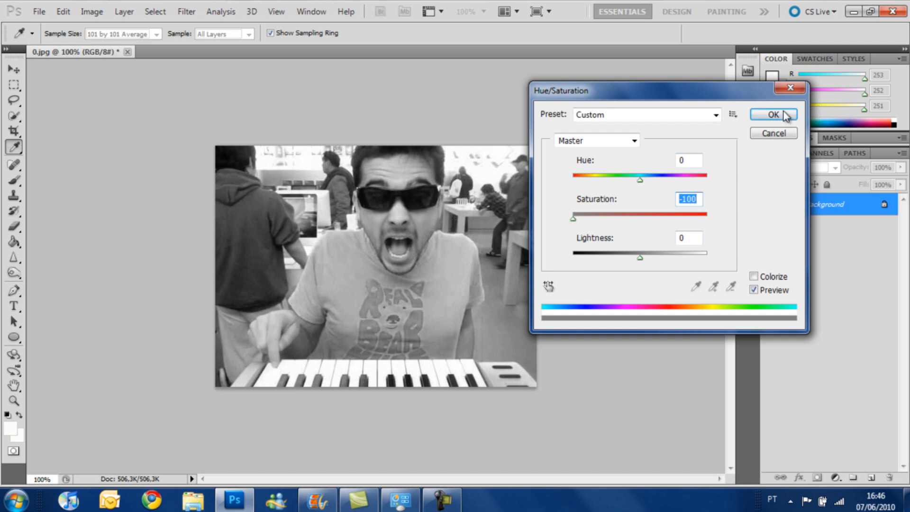
Apply the -100 saturation so the whole photo becomes black and white.
left_click(773, 114)
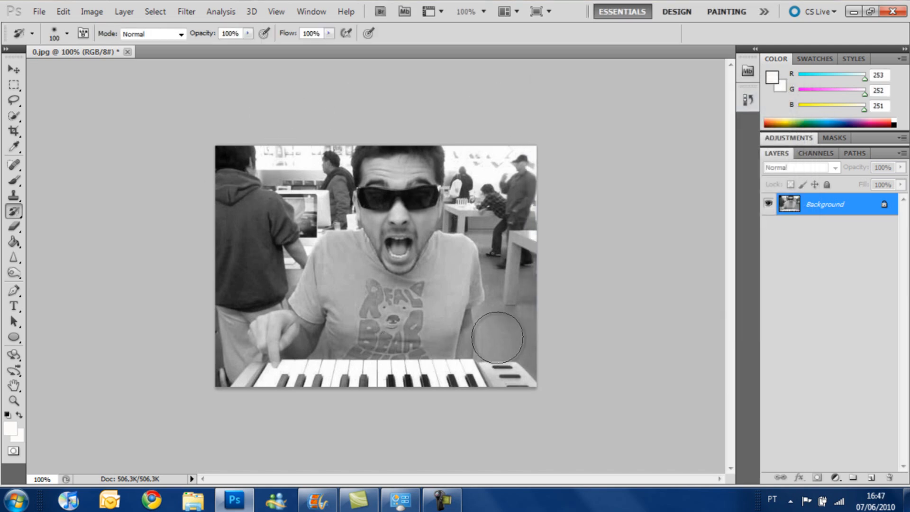
mouse_move(475, 218)
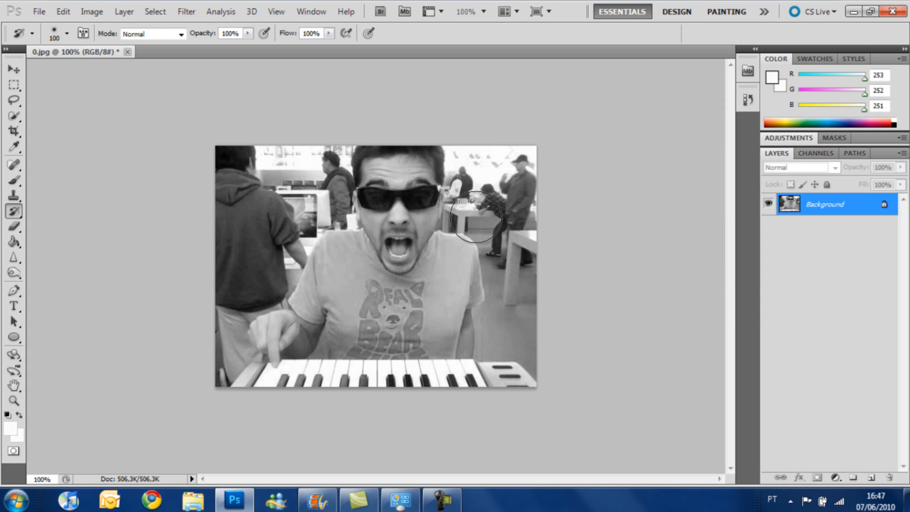
mouse_move(321, 278)
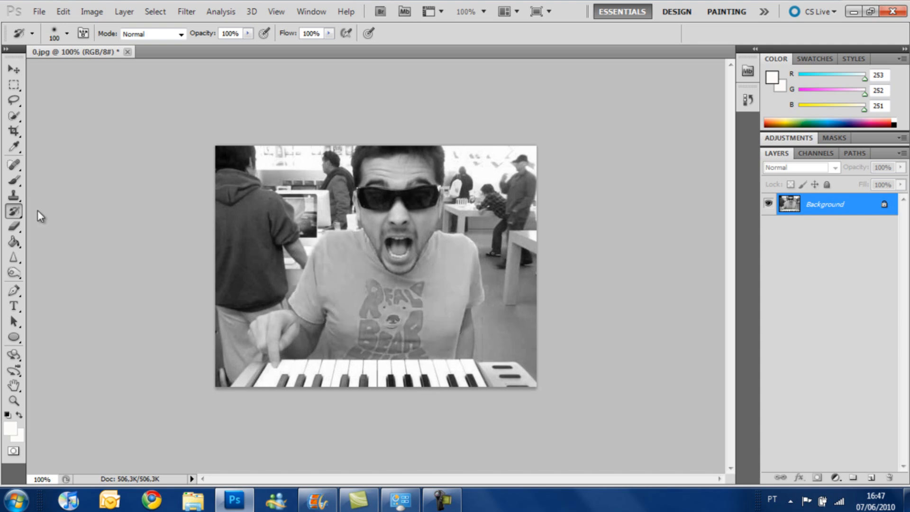
mouse_move(454, 267)
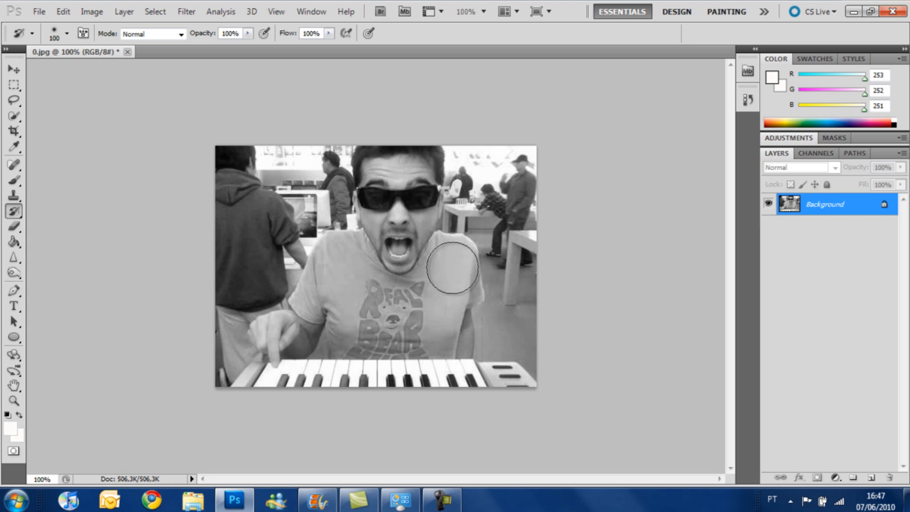
mouse_move(133, 205)
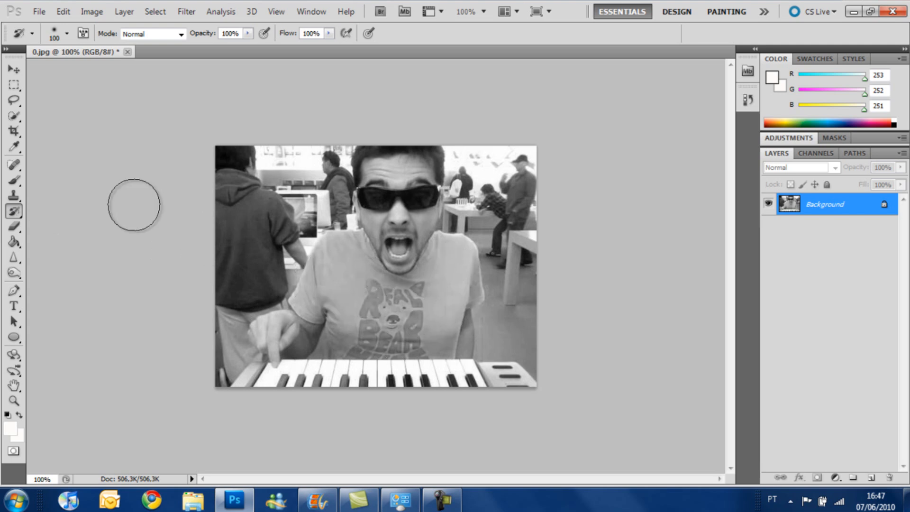
mouse_move(51, 140)
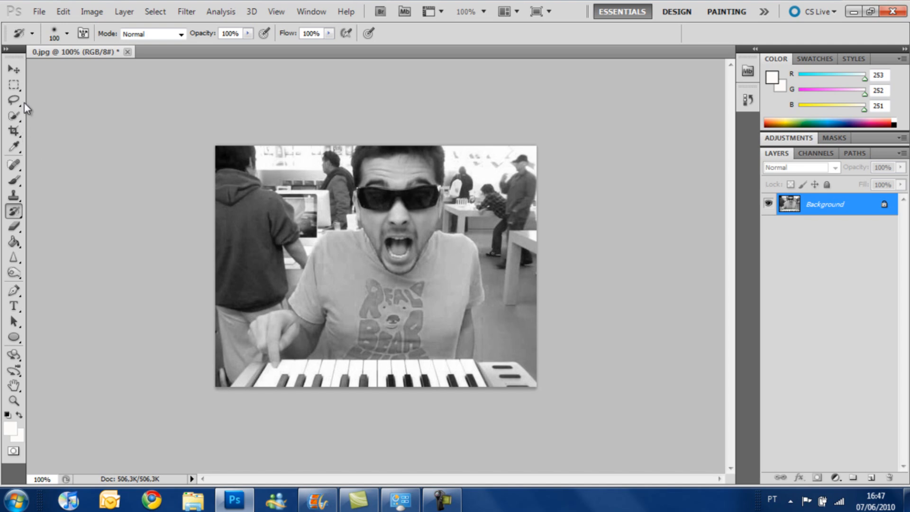
mouse_move(12, 115)
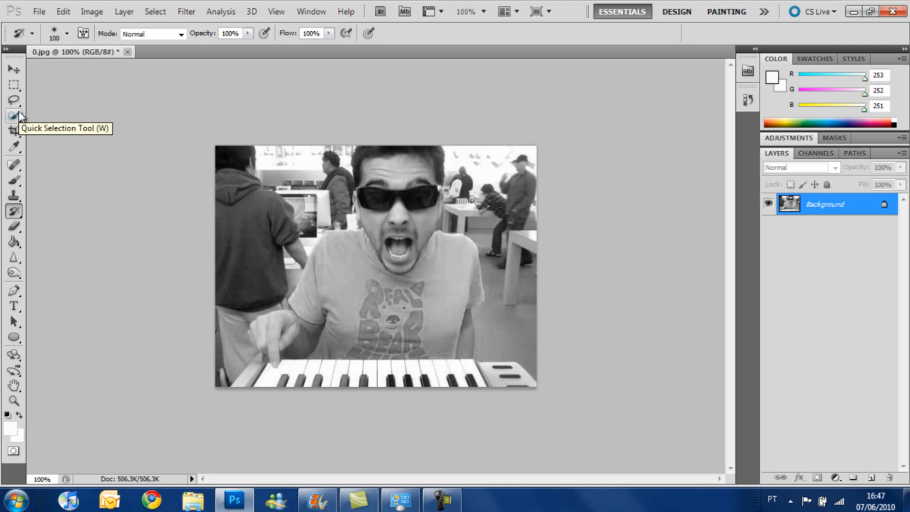
Switch to the Quick Selection Tool to paint a selection over the shirt.
left_click(14, 115)
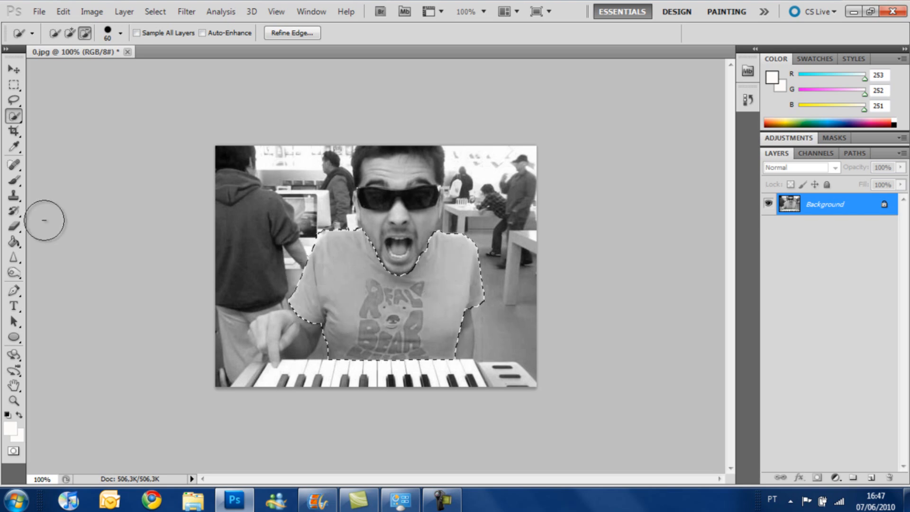
mouse_move(3, 215)
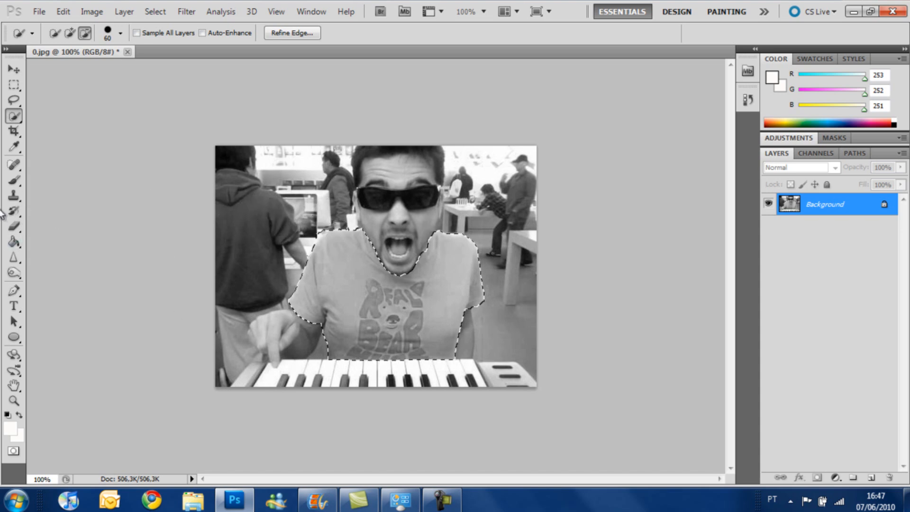
Activate the History Brush Tool to paint the shirt's yellow back inside the selection.
left_click(13, 210)
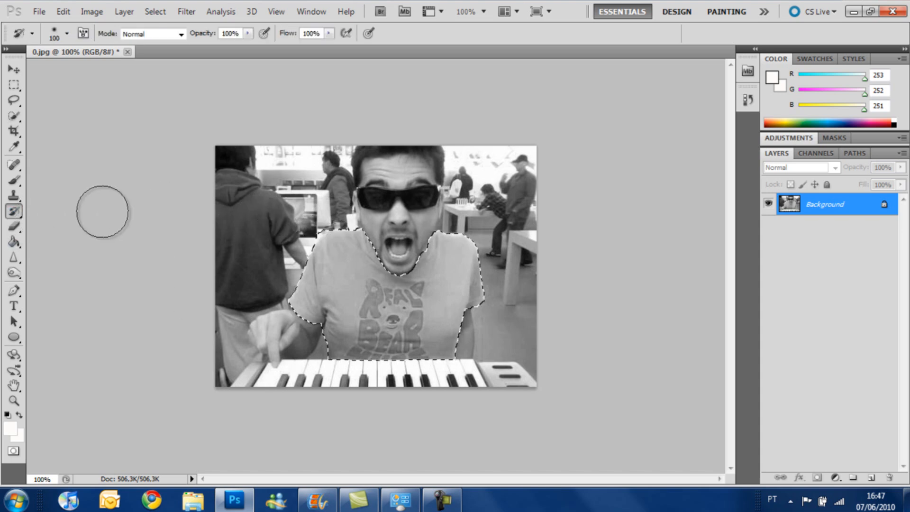
mouse_move(305, 314)
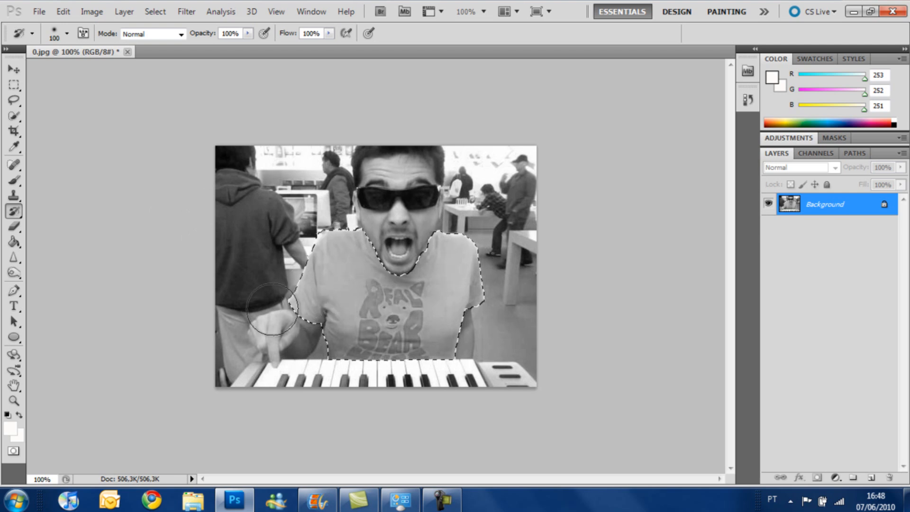
mouse_move(571, 243)
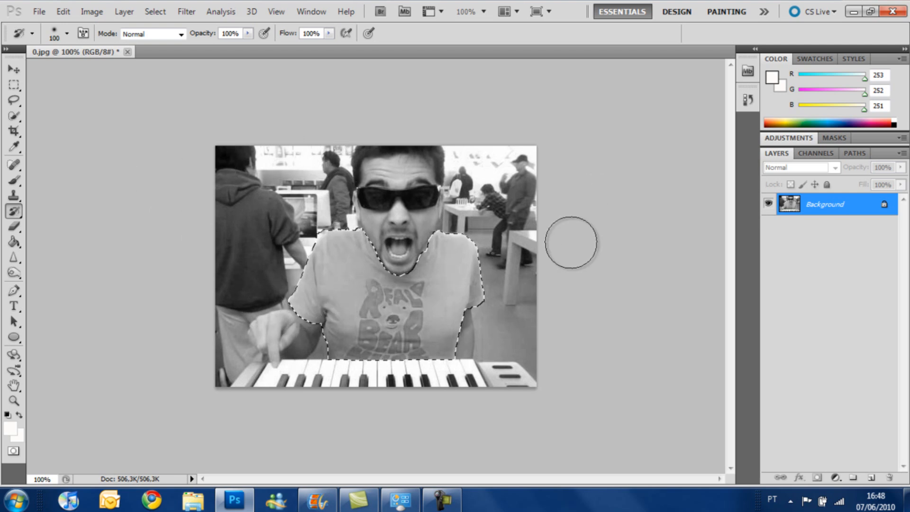
mouse_move(229, 295)
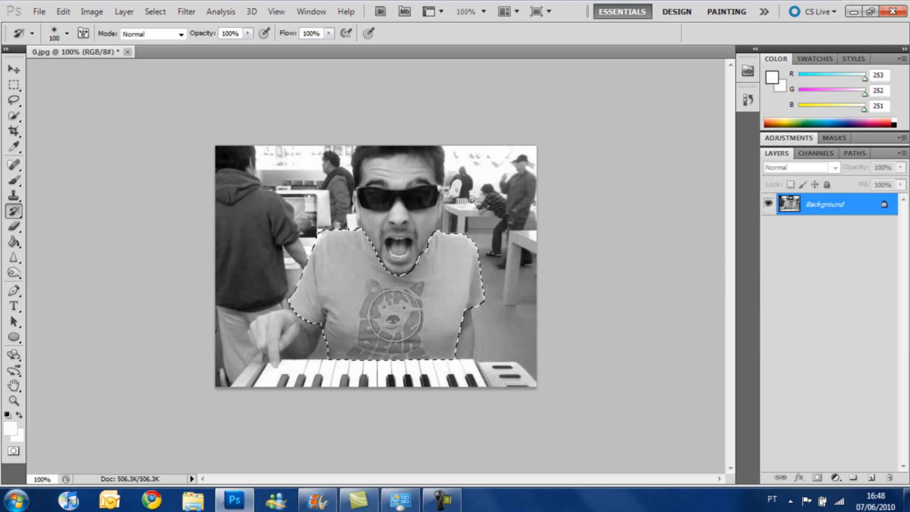
mouse_move(197, 126)
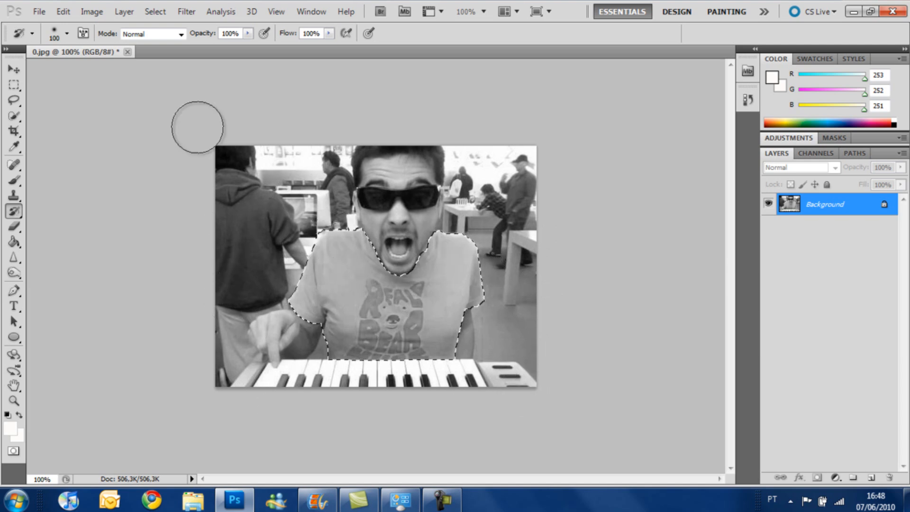
mouse_move(560, 346)
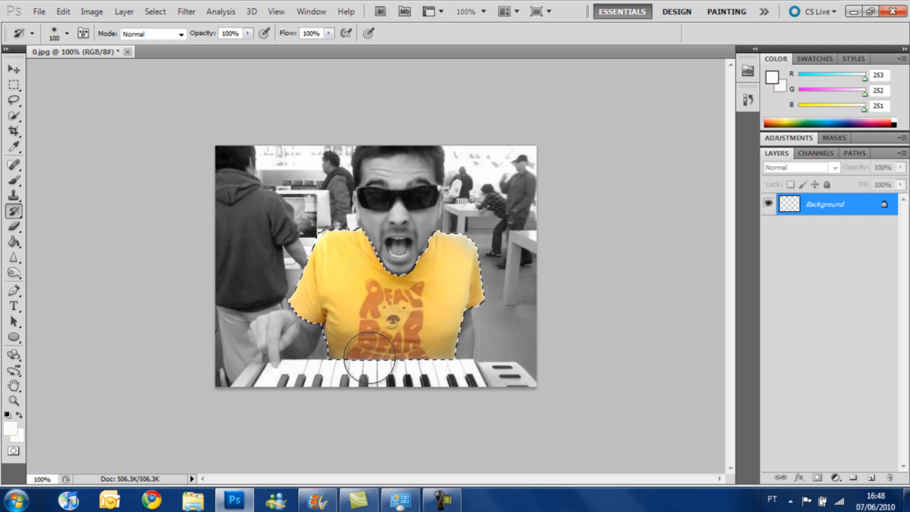
Pick the Lasso Tool to drop the selection around the restored yellow shirt.
left_click(14, 100)
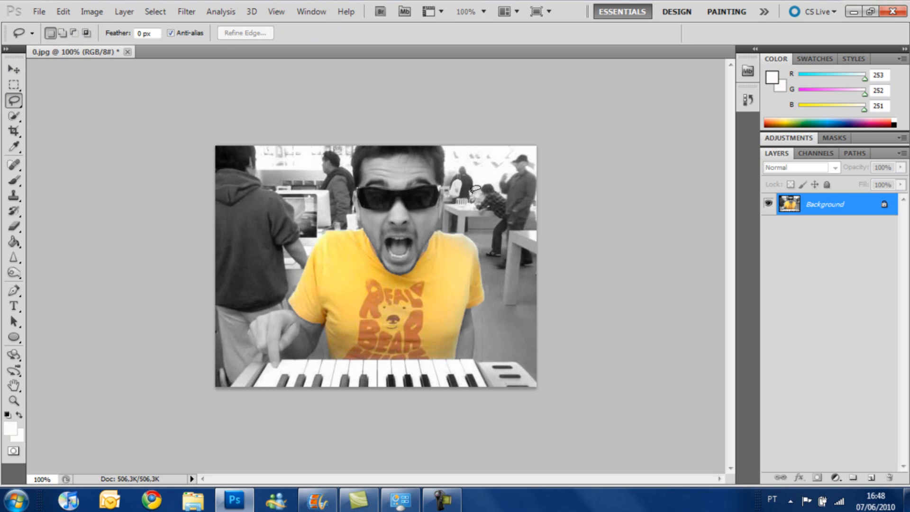
mouse_move(455, 246)
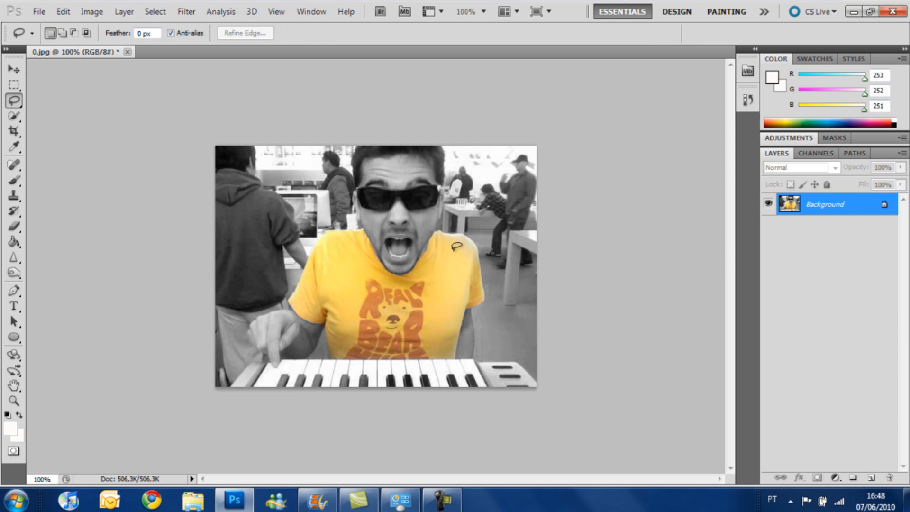
mouse_move(341, 440)
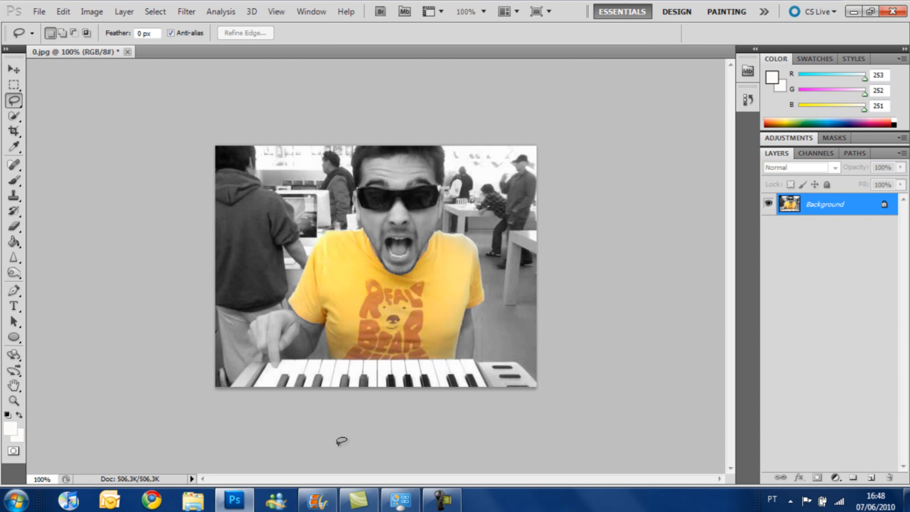
mouse_move(265, 361)
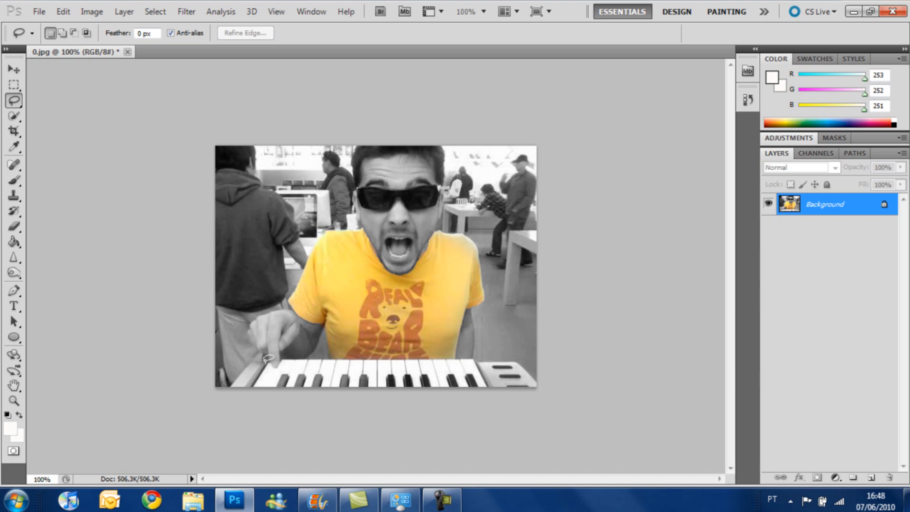
mouse_move(620, 210)
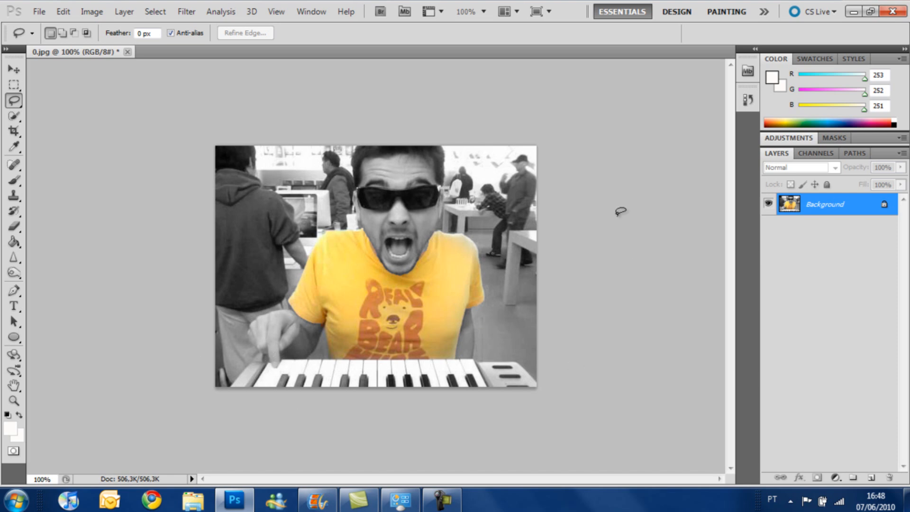
mouse_move(275, 204)
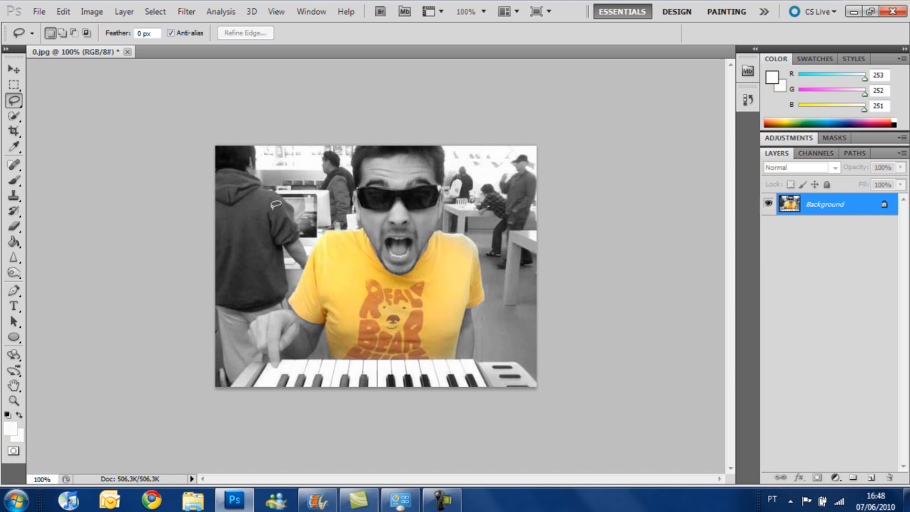